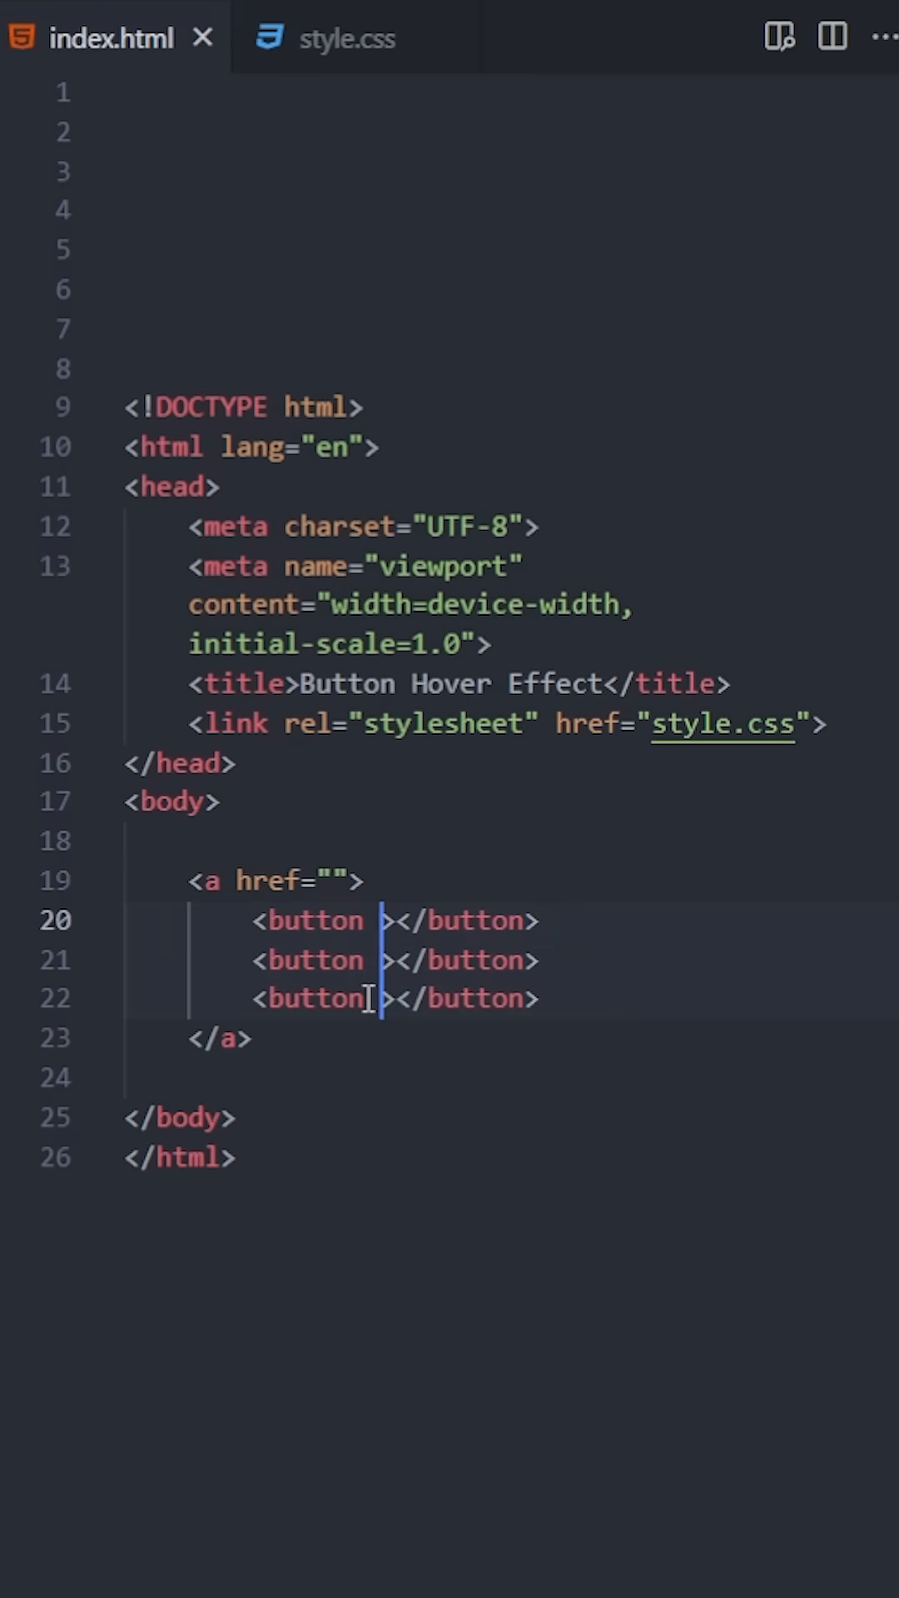
Give the buttons class "btn" with ids btn1–btn3 and label the first "Button Hover Effect".
type("class=\"btn\" id=\"btn3")
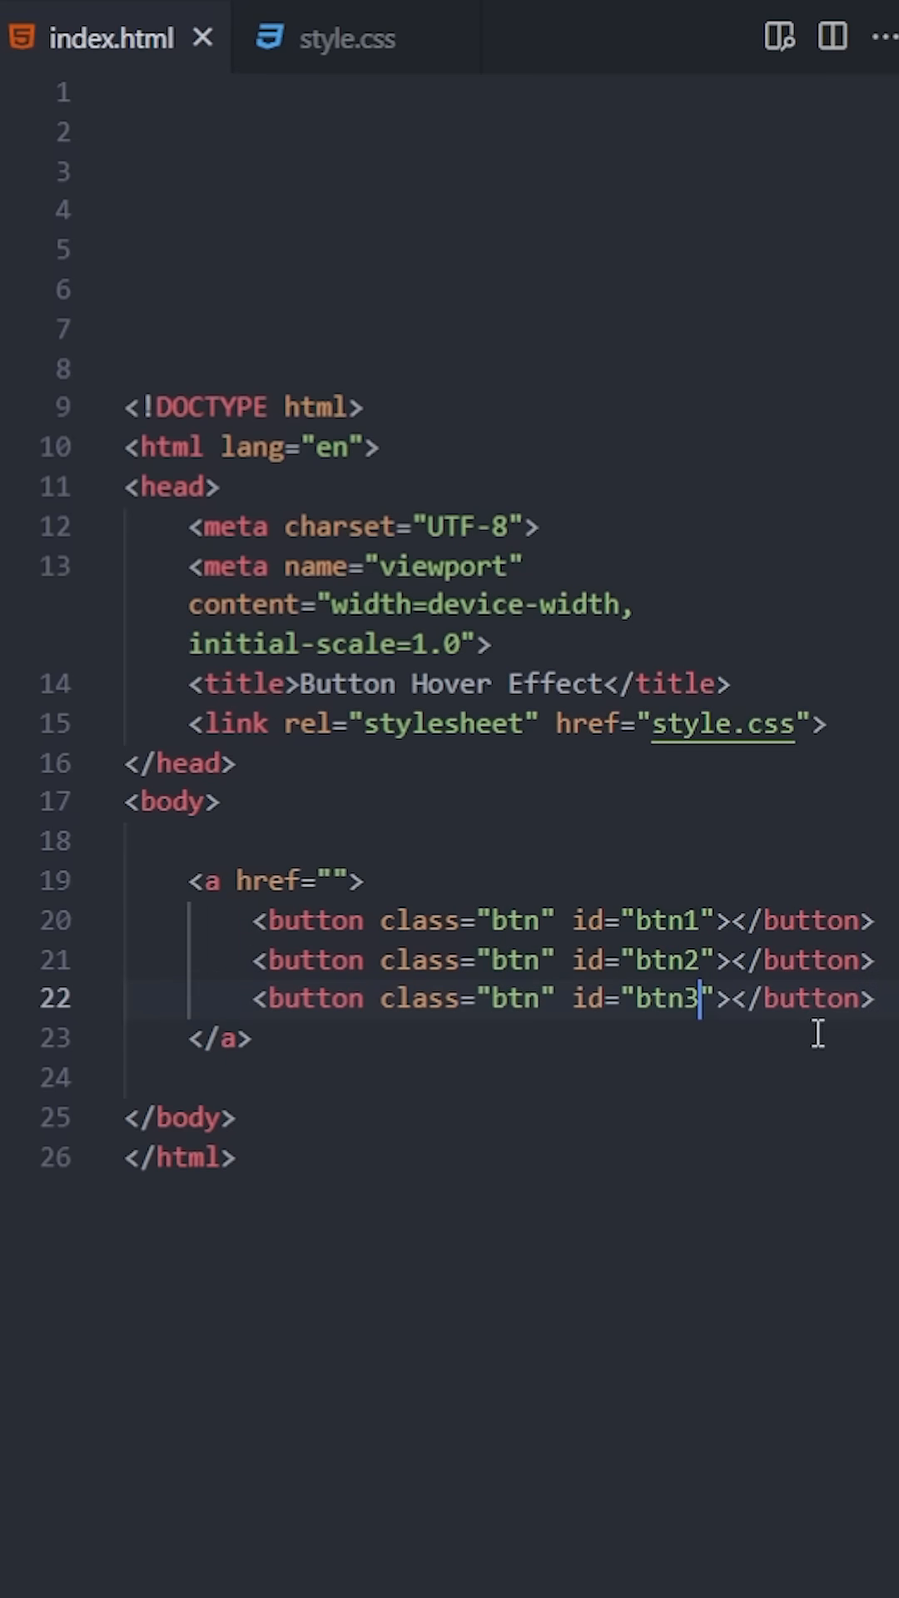
type("Button Hover Effect")
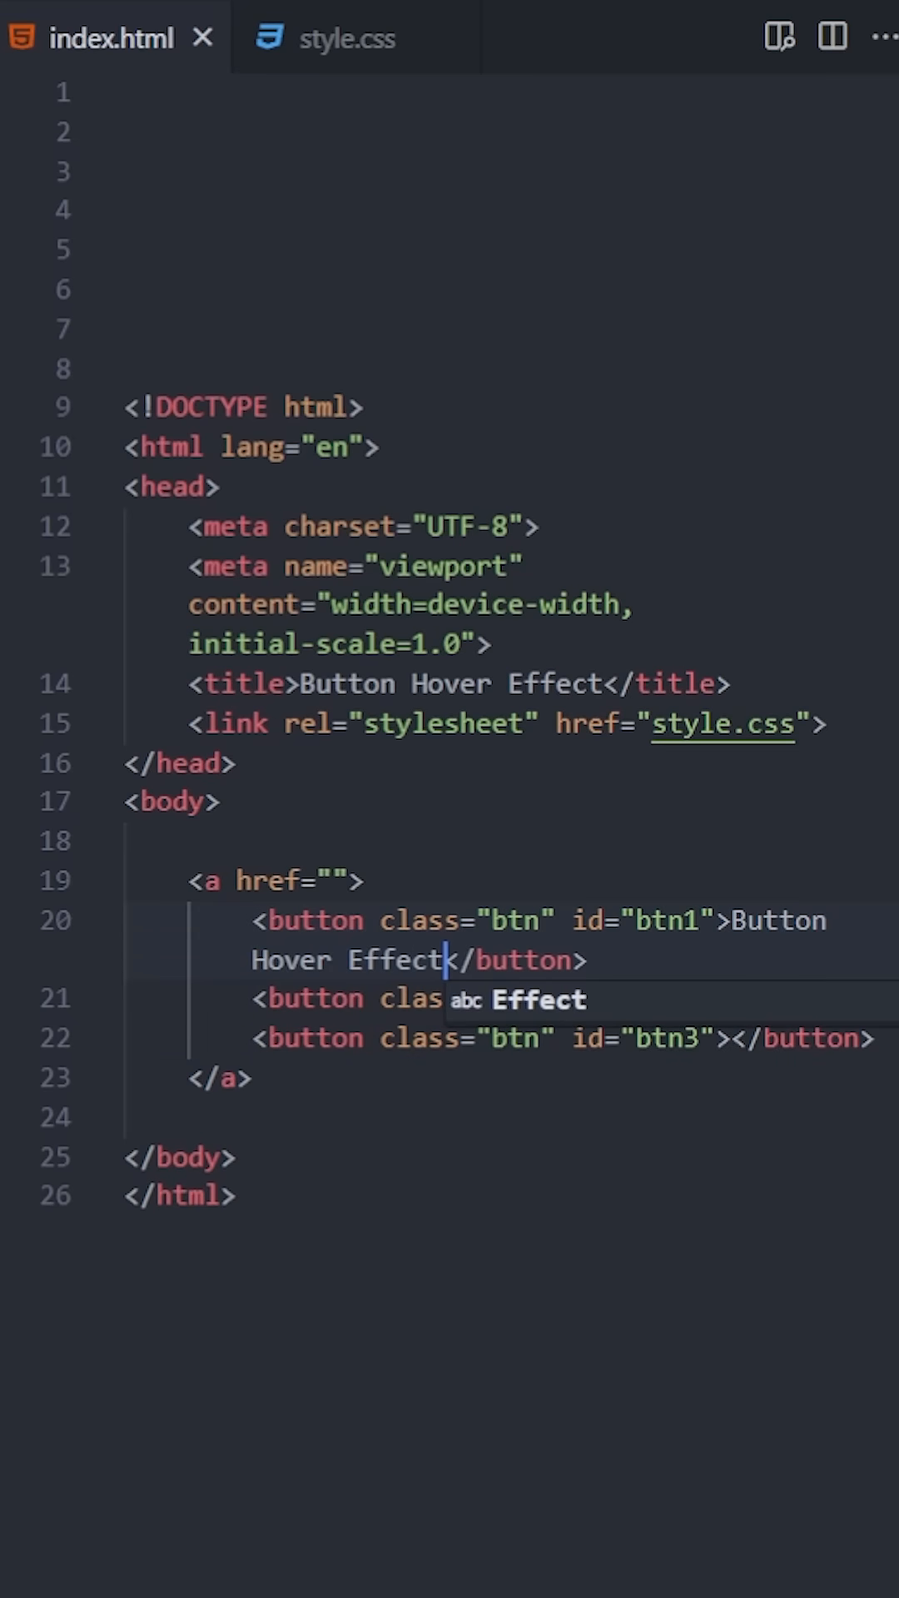
Switch to style.css holding the flex-centering and hover-transform rules.
left_click(324, 38)
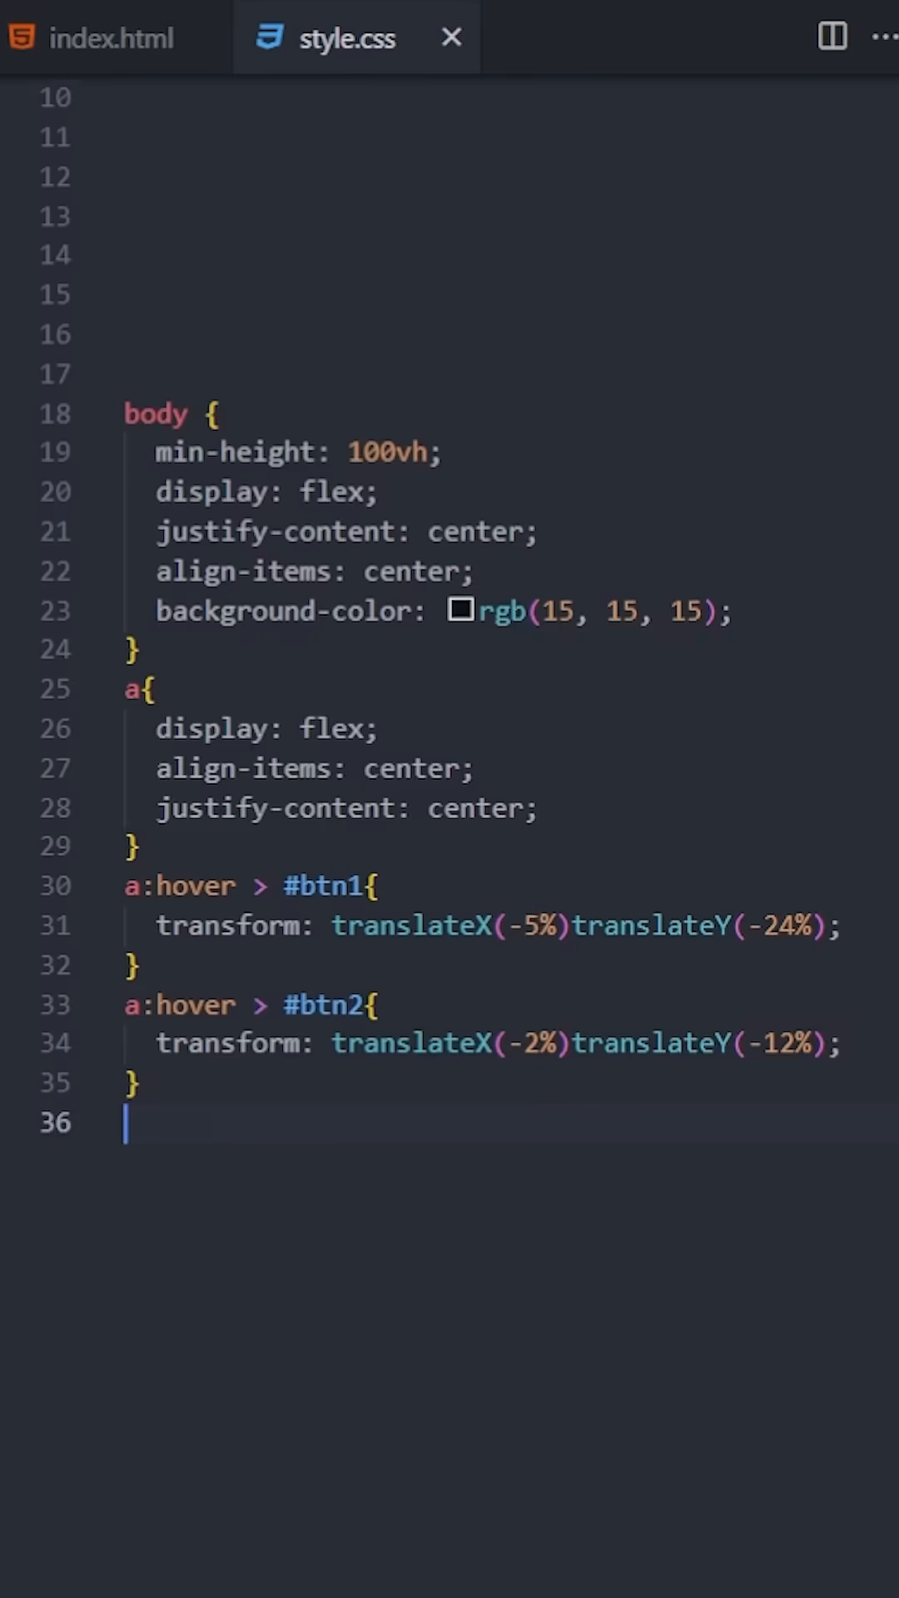
Add a > .btn rule with position absolute and width 280px, starting its height.
type("a > .btn{")
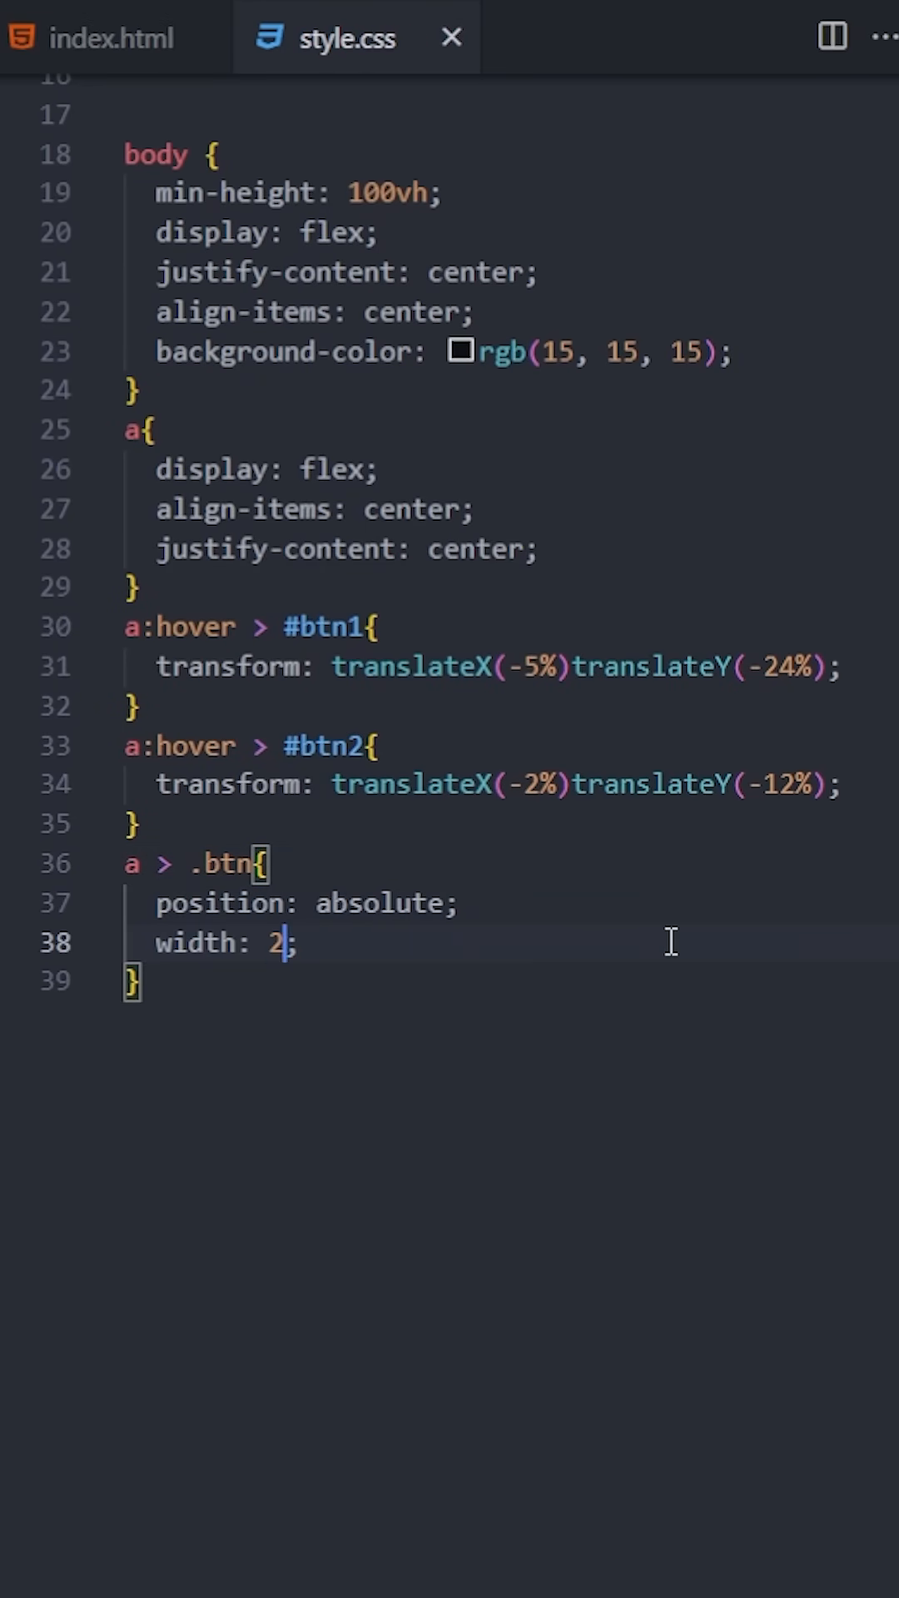
type("80px;")
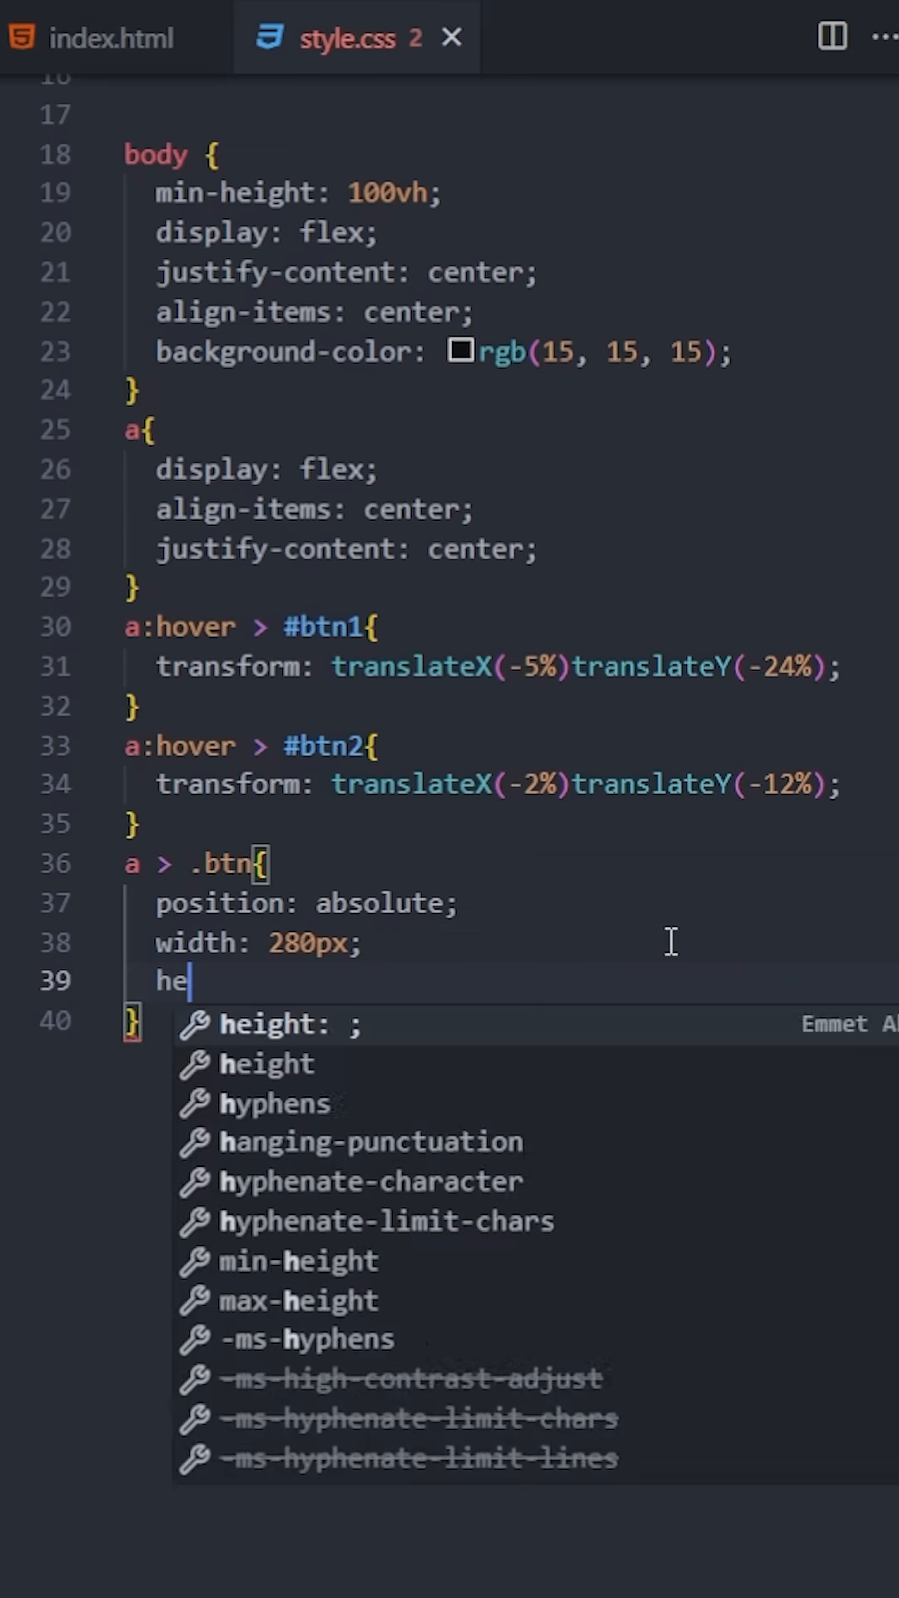